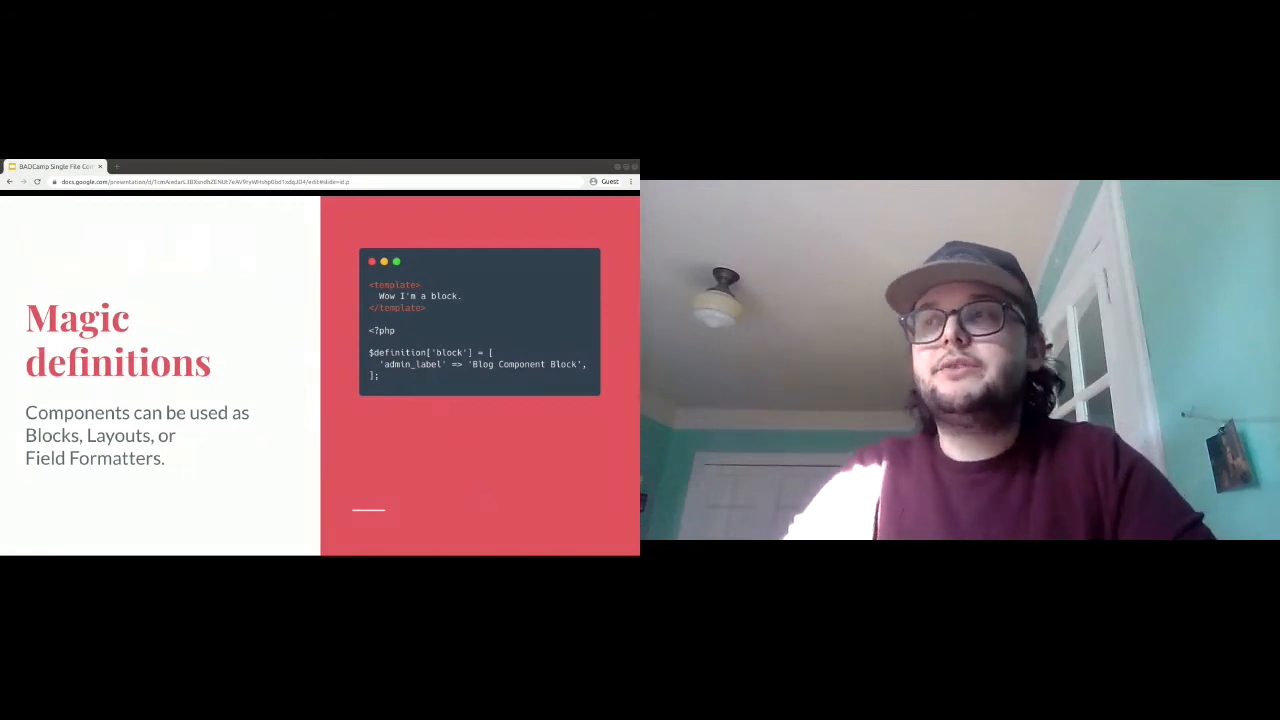
Advance from 'Magic definitions' to the 'Context forms' slide on configurable component context.
key("Right")
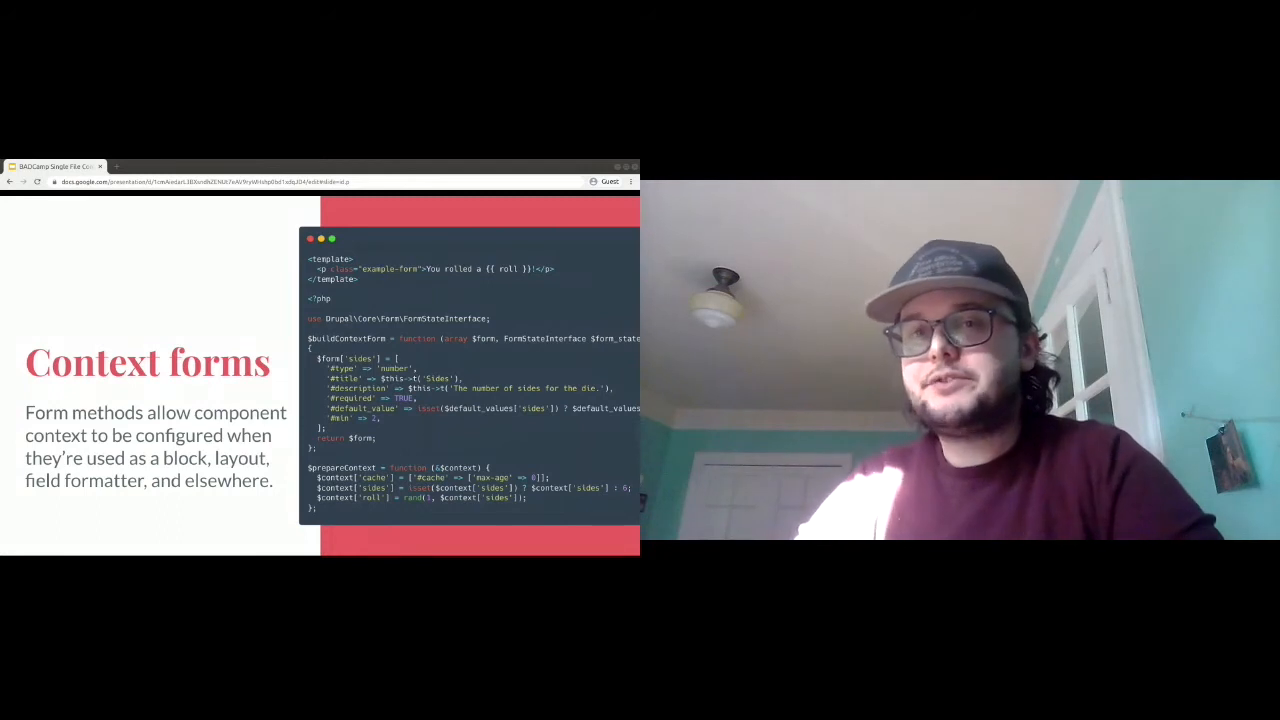
Advance from 'Context forms' to the 'That's mine now' slide on overriding theme hooks.
key("Right")
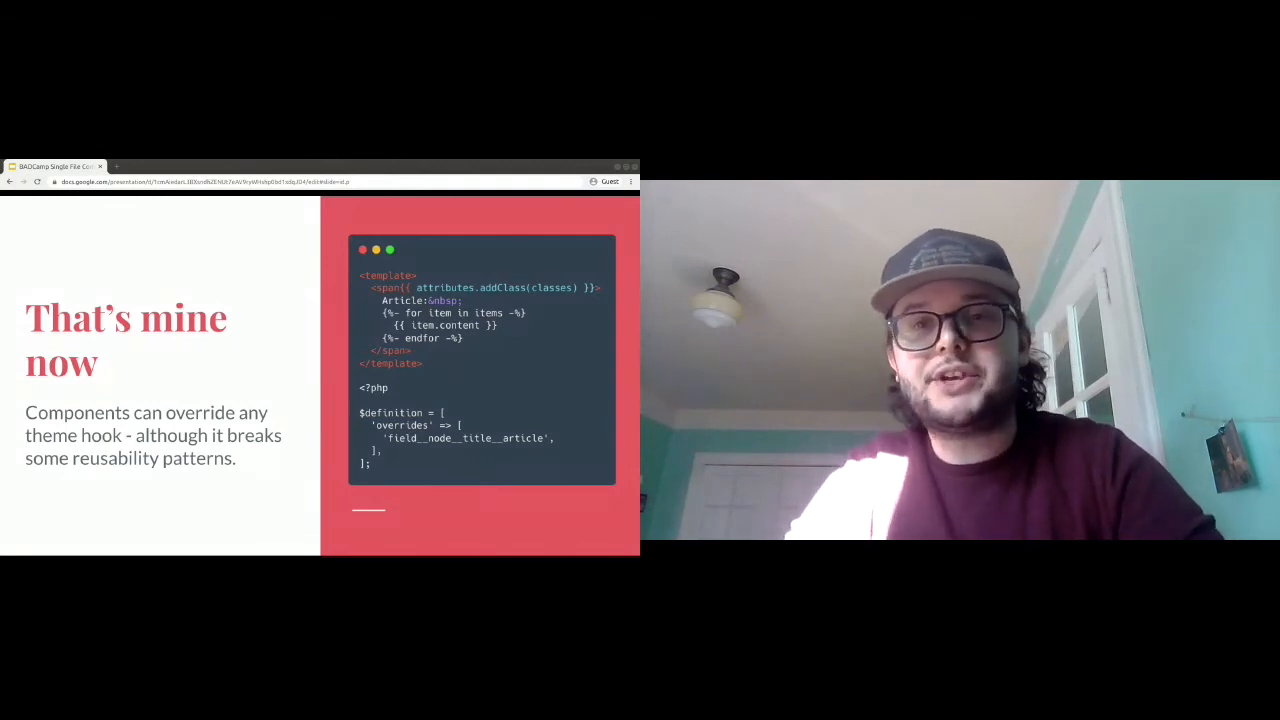
Advance to the 'Pack it in' slide showing an example Gulpfile.
key("Right")
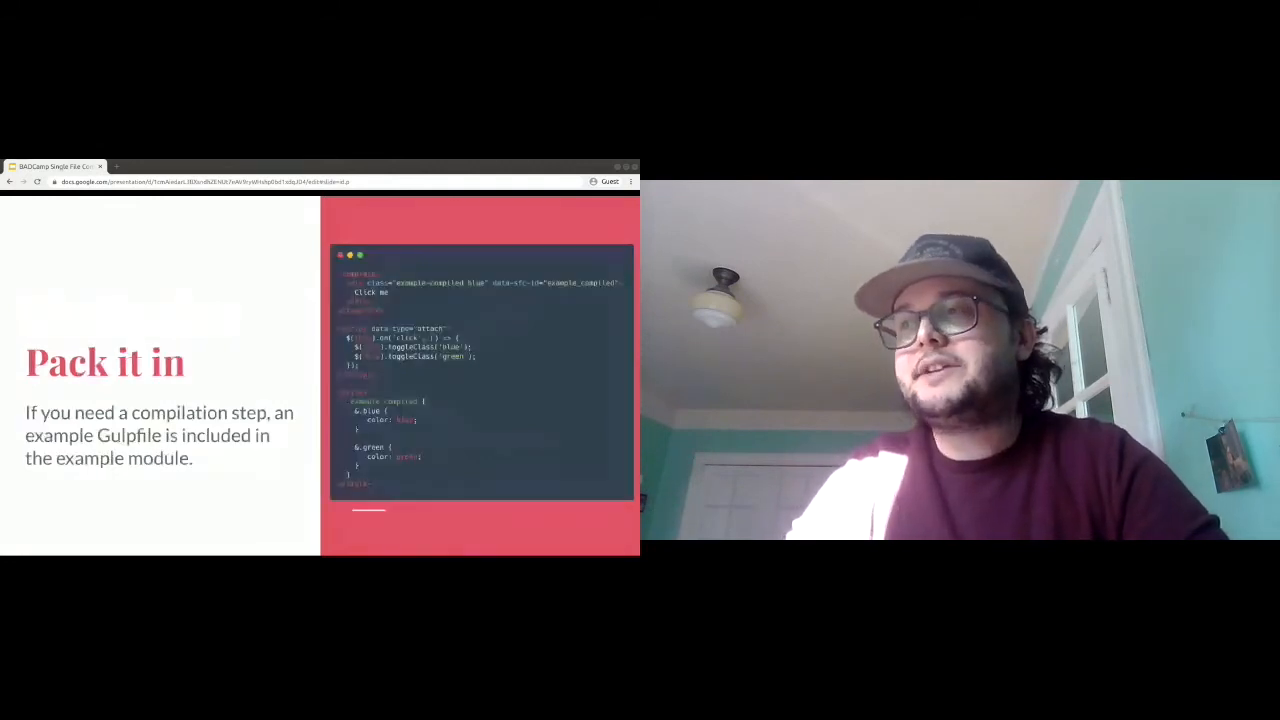